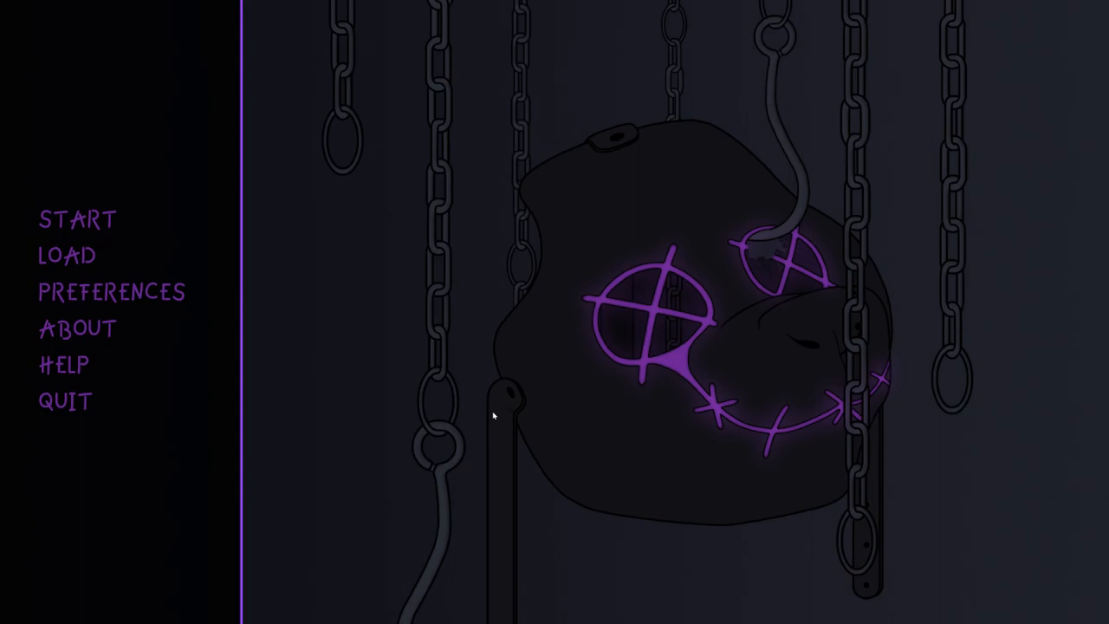
{"action": "mouse_move", "coordinate": [475, 399]}
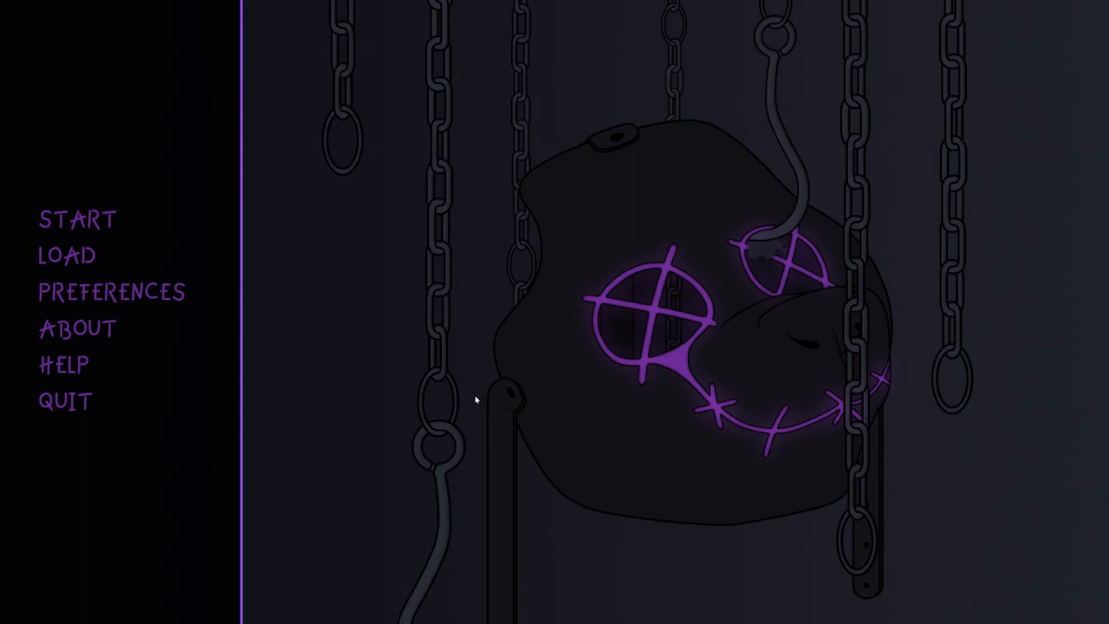
{"action": "mouse_move", "coordinate": [457, 413]}
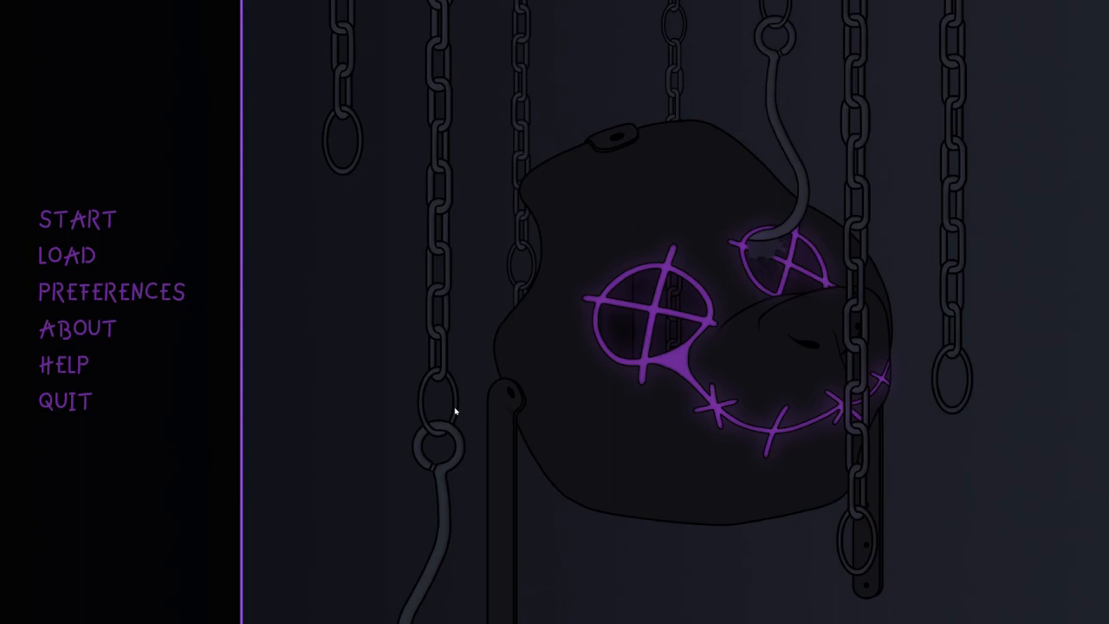
{"action": "mouse_move", "coordinate": [389, 410]}
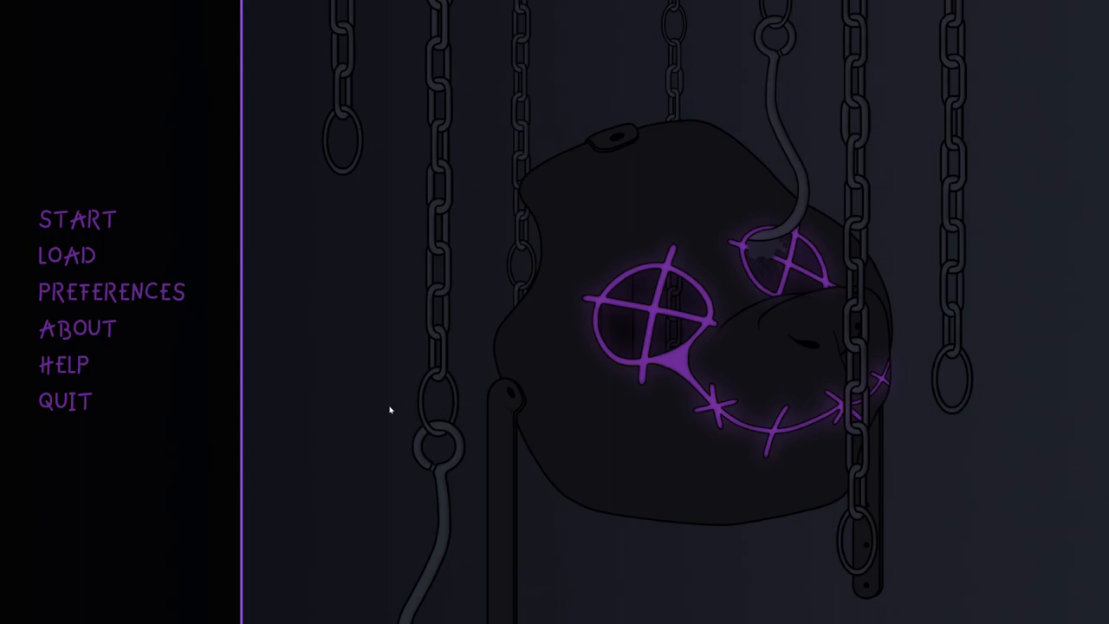
Load the Friday, November 03 2023 save from the main menu
{"action": "left_click", "coordinate": [66, 254]}
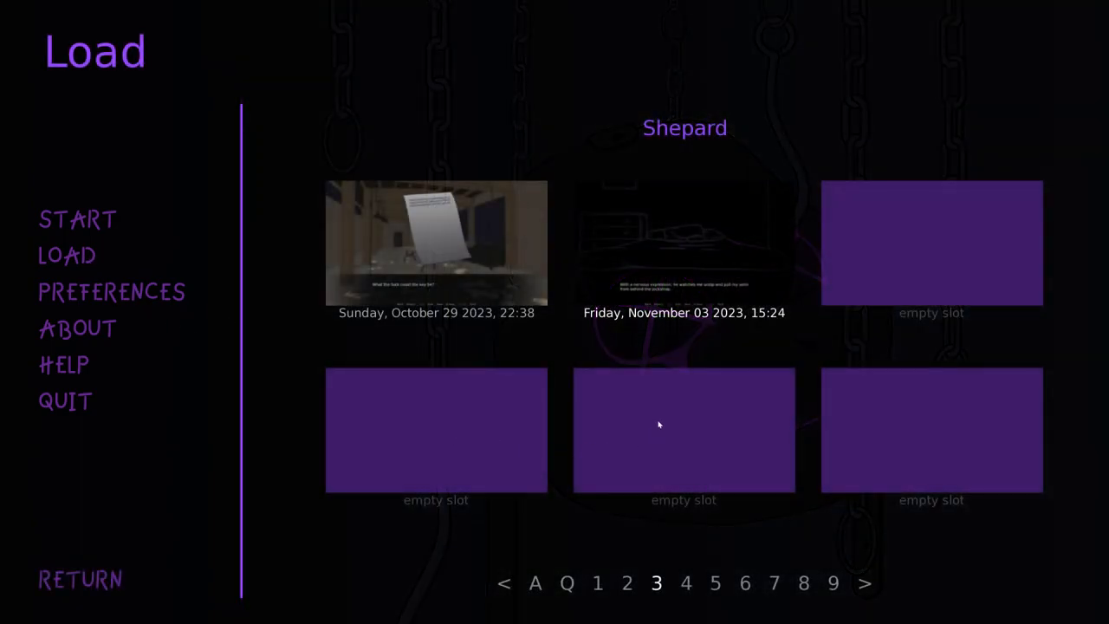
{"action": "mouse_move", "coordinate": [684, 251]}
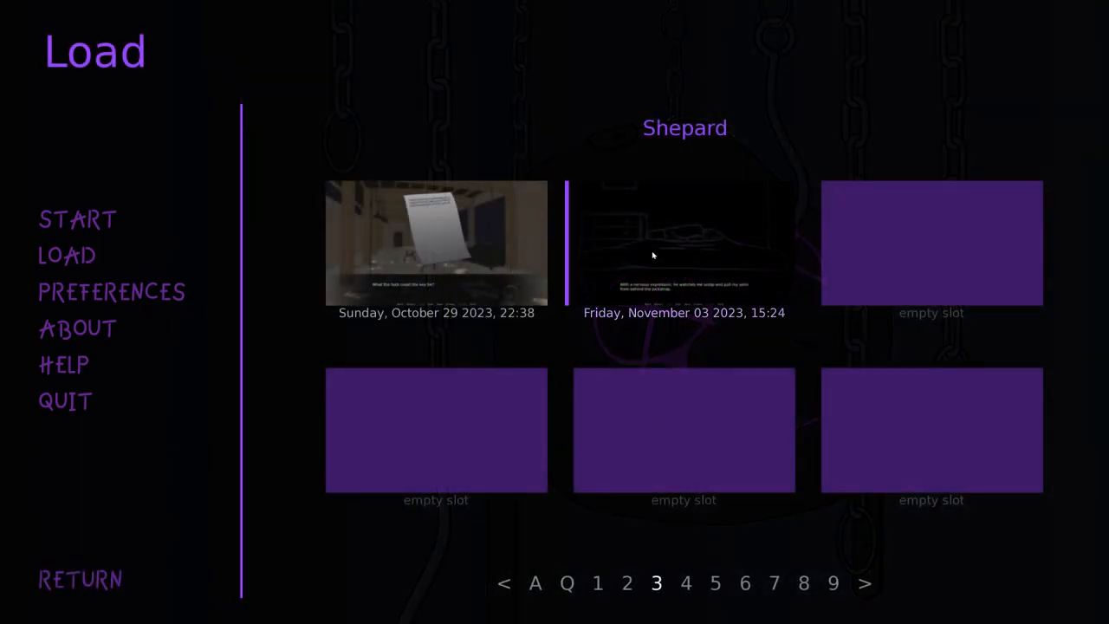
{"action": "left_click", "coordinate": [684, 243]}
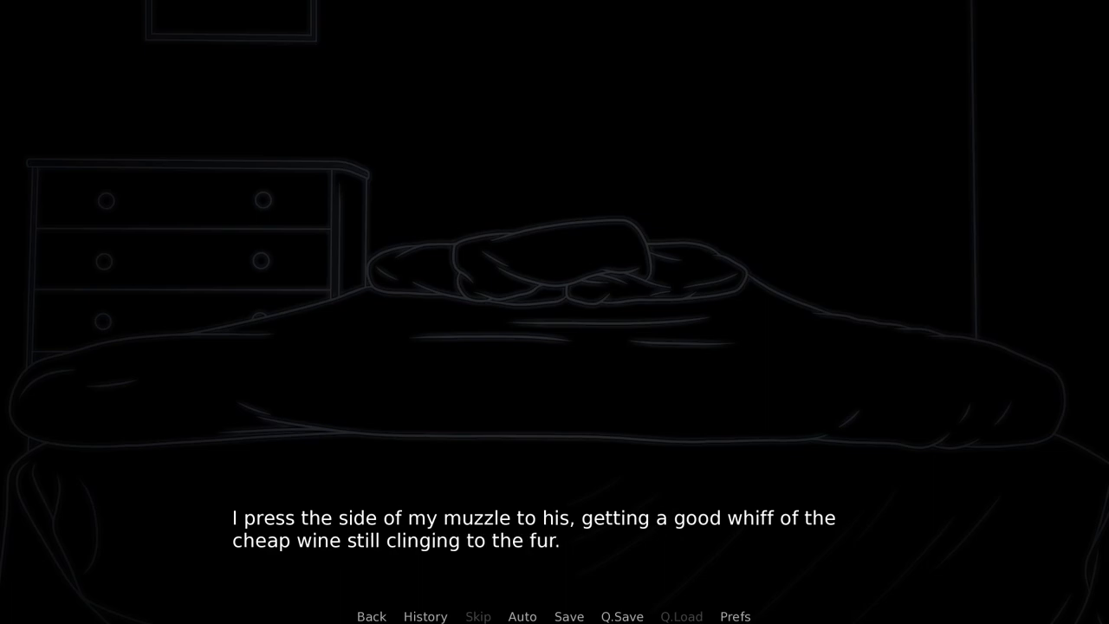
Advance the bedroom narration to Tyler's line "No kissing."
{"action": "left_click", "coordinate": [555, 347]}
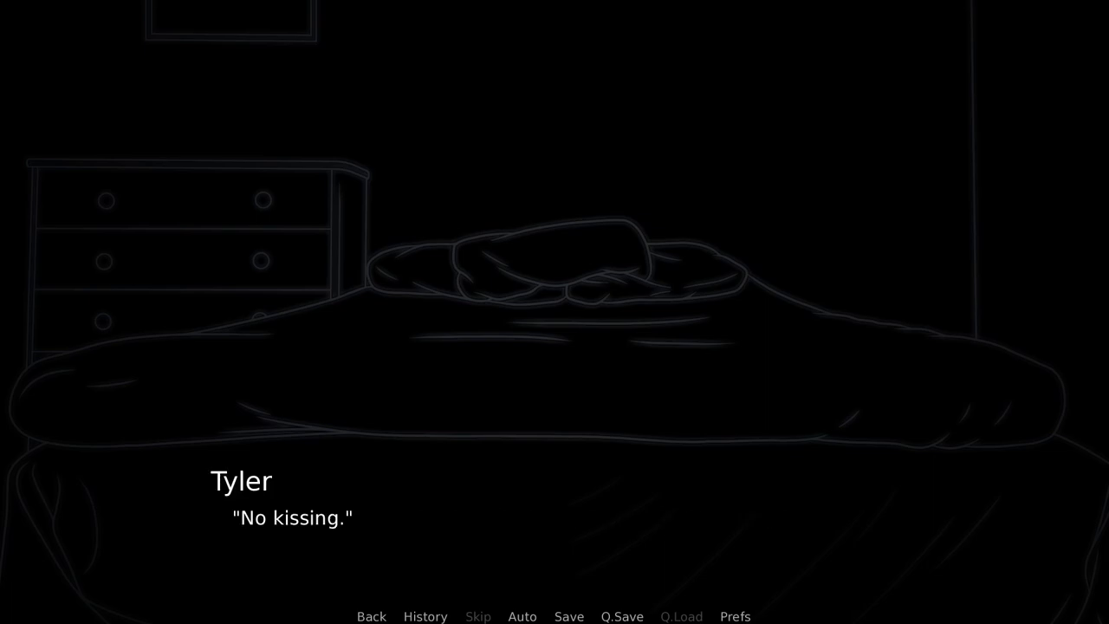
Read past the disaster-of-a-night line until the wine is downed and the glass sits on the dresser
{"action": "left_click", "coordinate": [554, 347]}
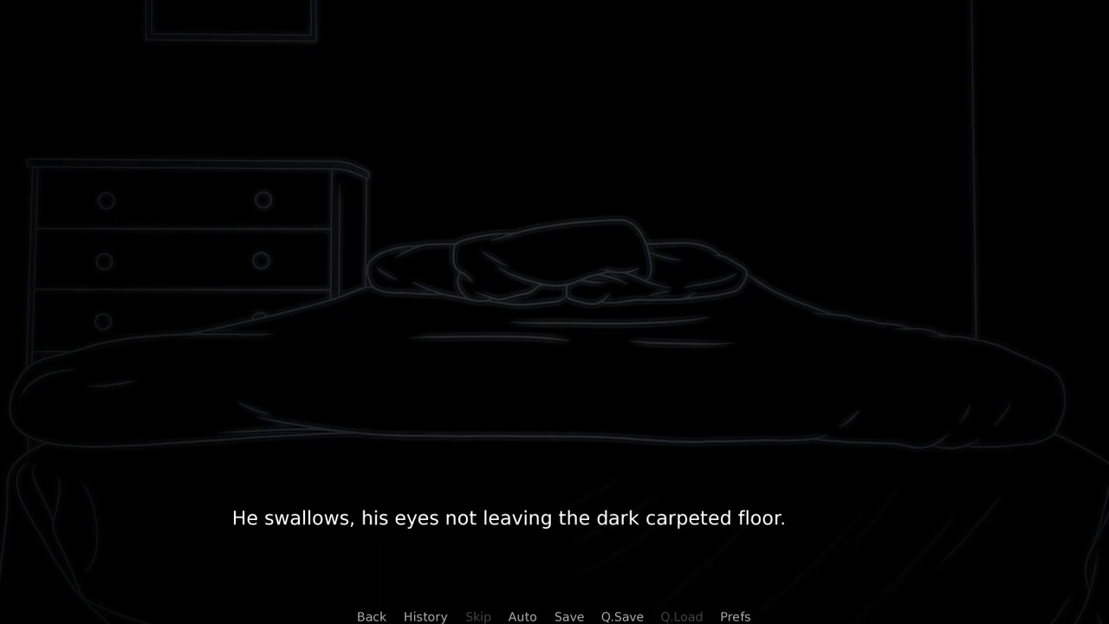
{"action": "left_click", "coordinate": [555, 346]}
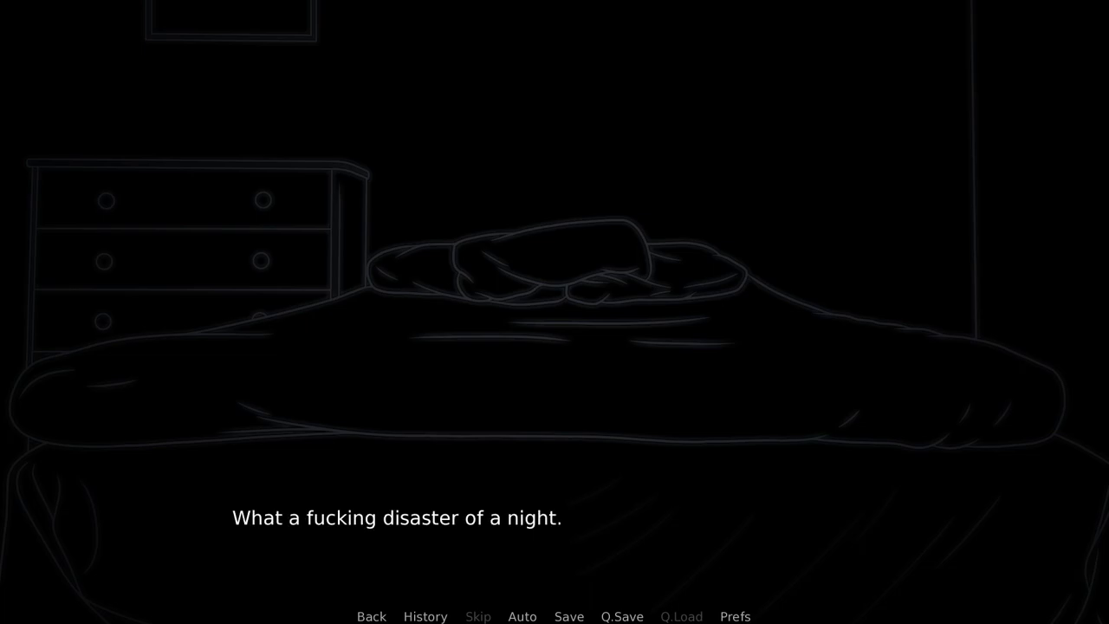
{"action": "left_click", "coordinate": [554, 347]}
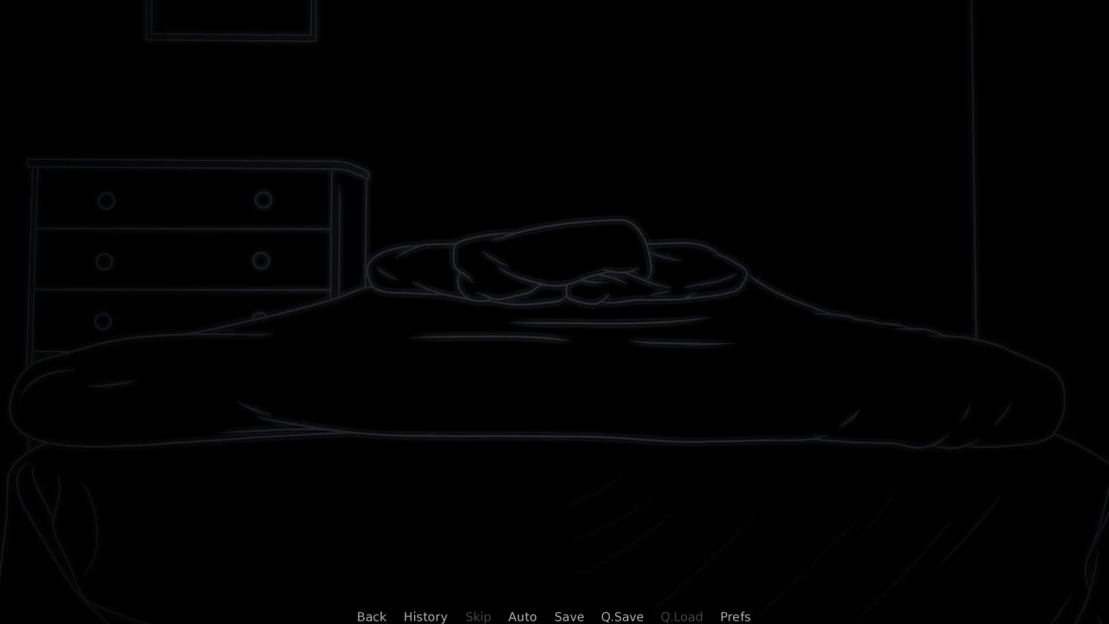
{"action": "left_click", "coordinate": [555, 346]}
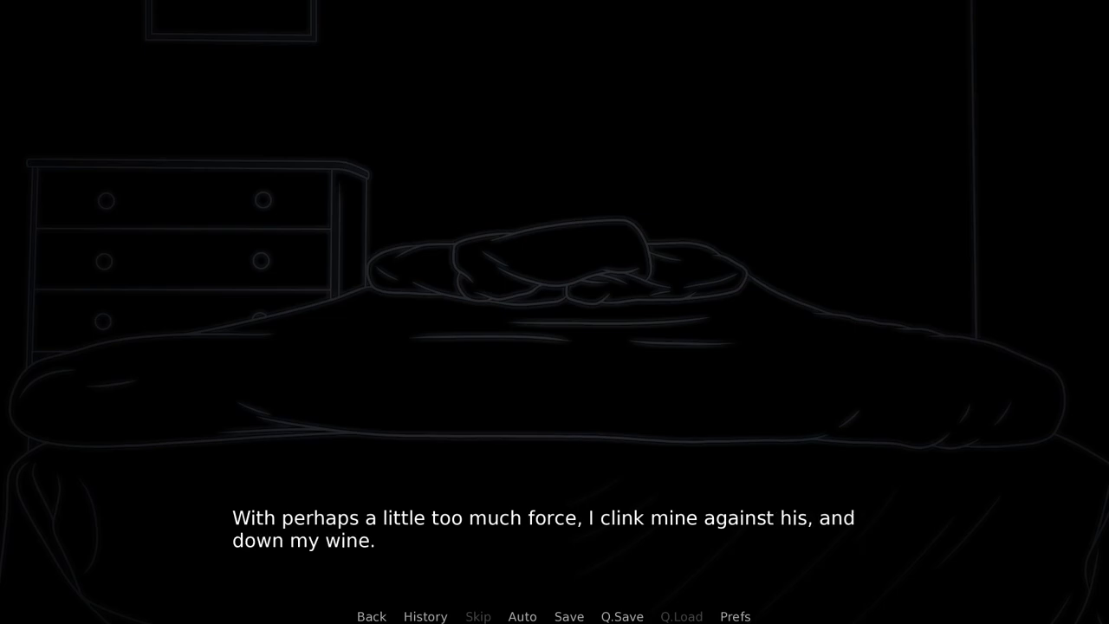
{"action": "left_click", "coordinate": [554, 347]}
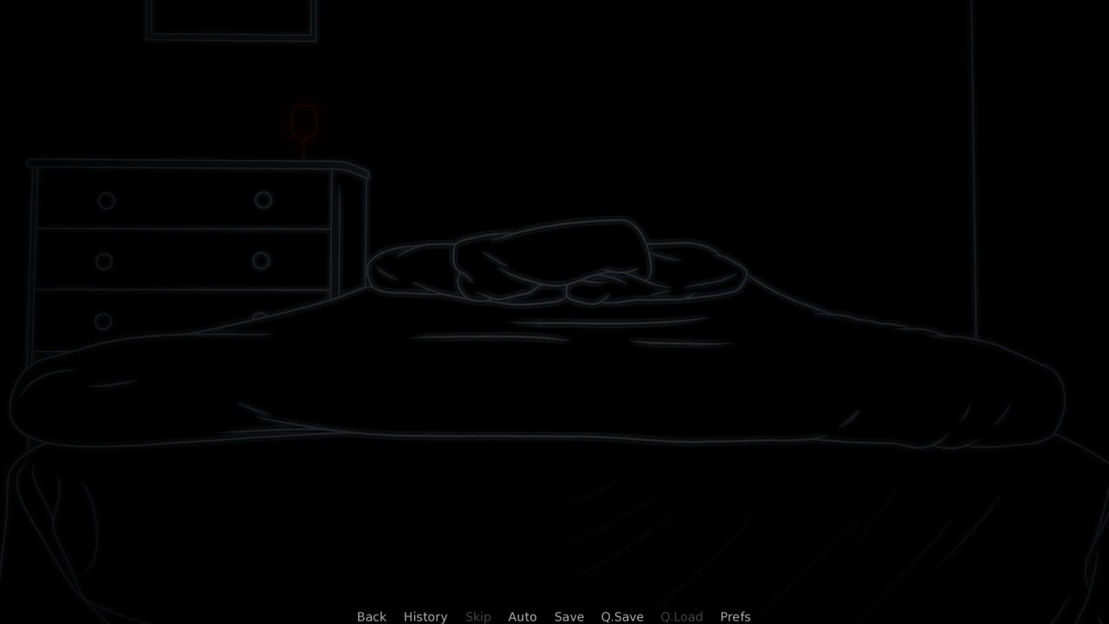
Advance to the narrator crawling onto the bed and lifting the rope
{"action": "left_click", "coordinate": [554, 347]}
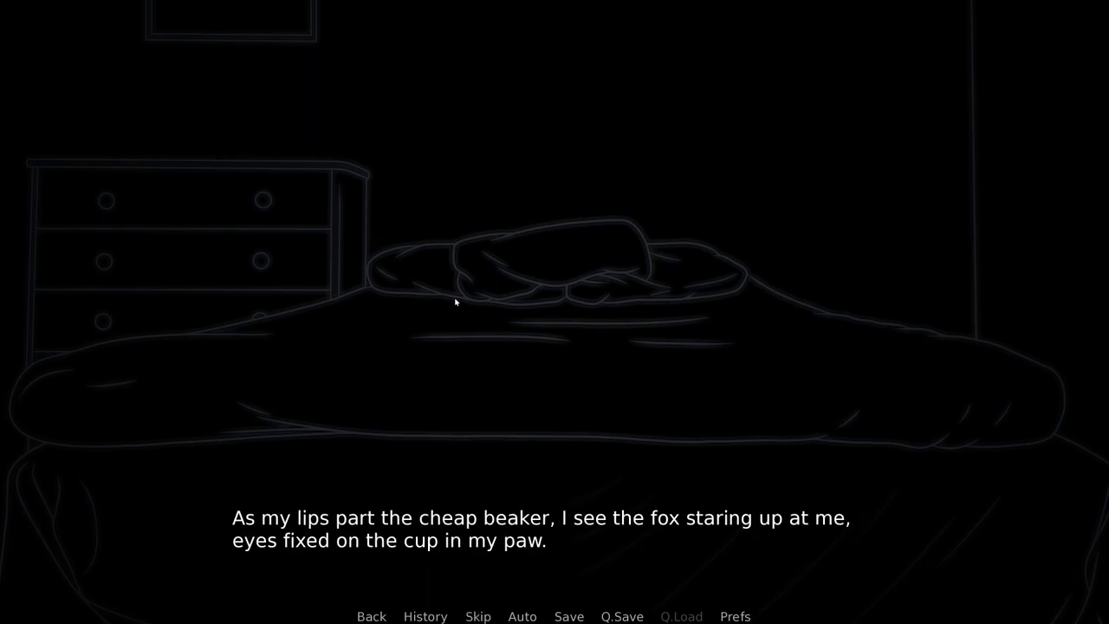
{"action": "left_click", "coordinate": [563, 439]}
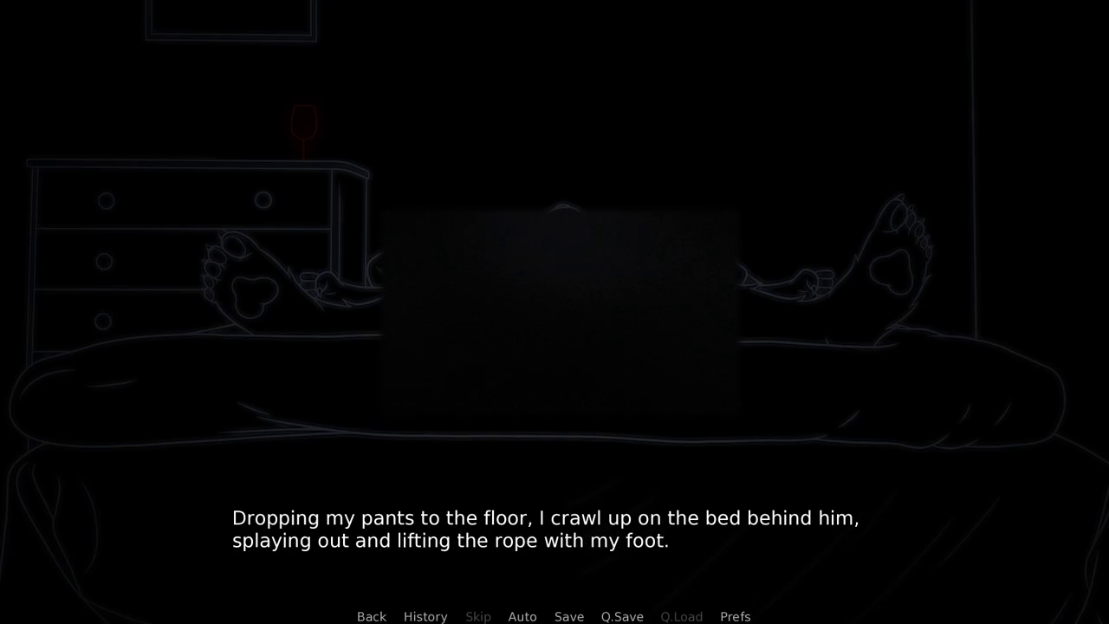
Advance to Chester's "You know how to do this stuff?" and bring up the save slots
{"action": "left_click", "coordinate": [555, 347]}
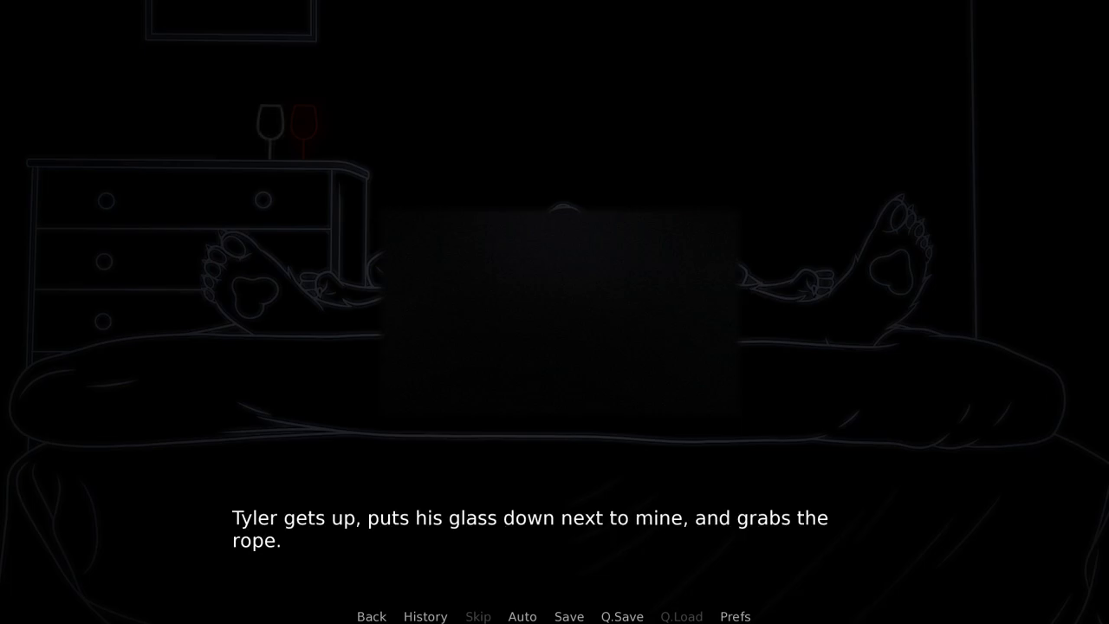
{"action": "left_click", "coordinate": [555, 346]}
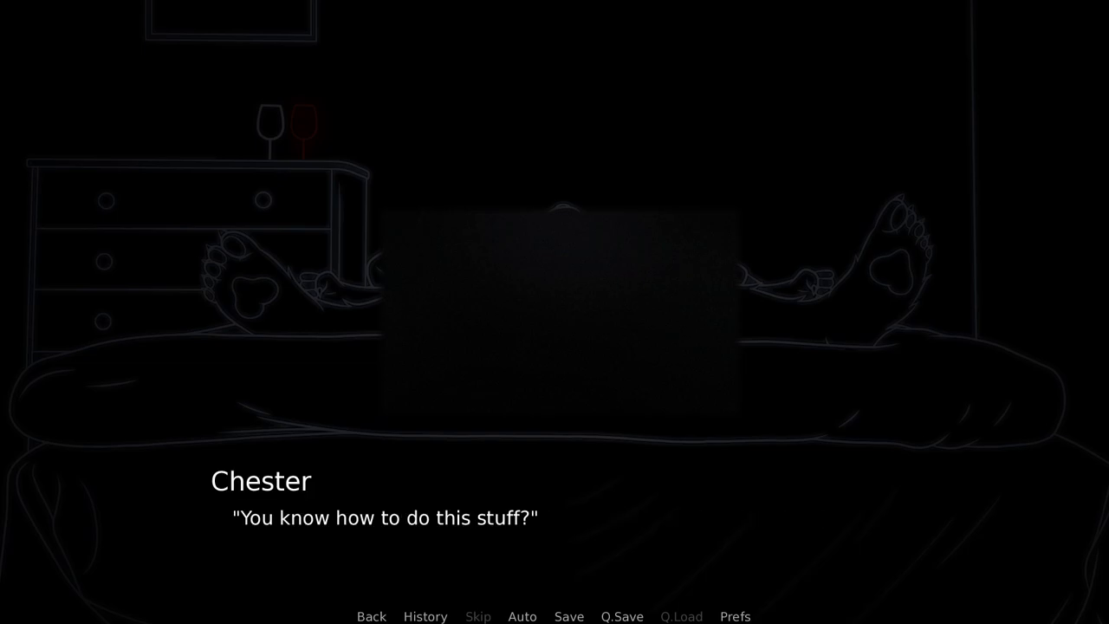
{"action": "left_click", "coordinate": [554, 347]}
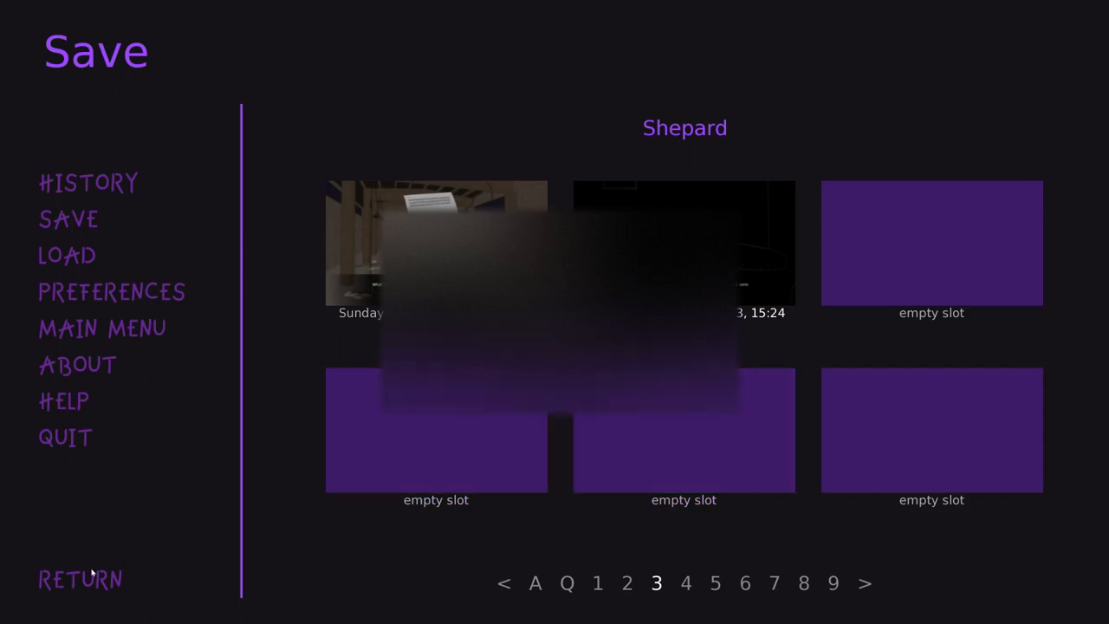
Leave the save screen and read through the restraints pose line
{"action": "left_click", "coordinate": [79, 578]}
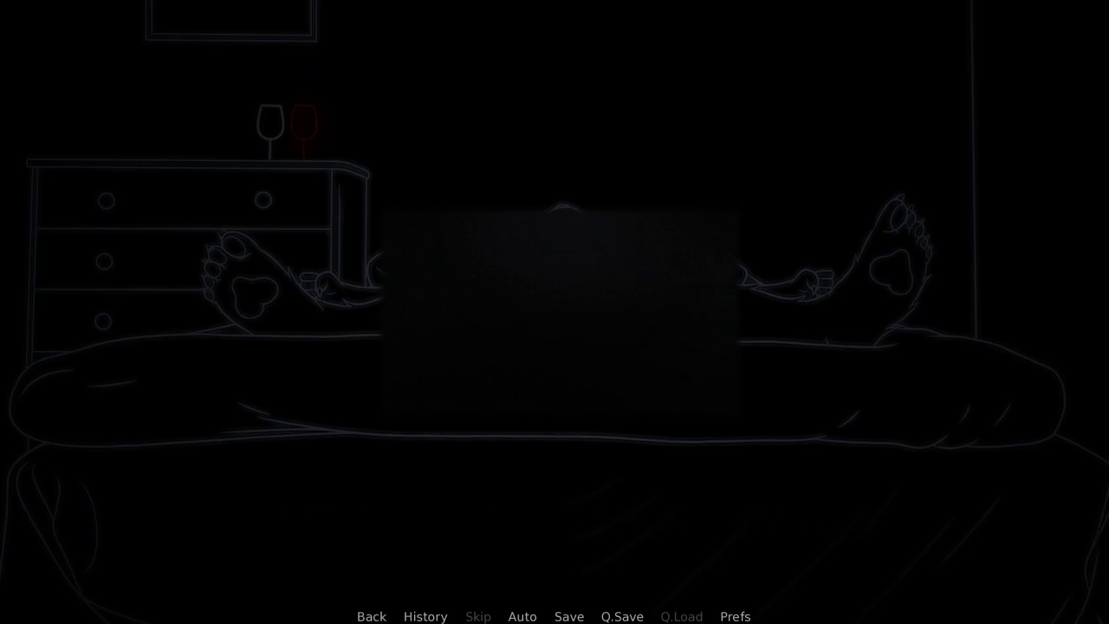
{"action": "left_click", "coordinate": [554, 346]}
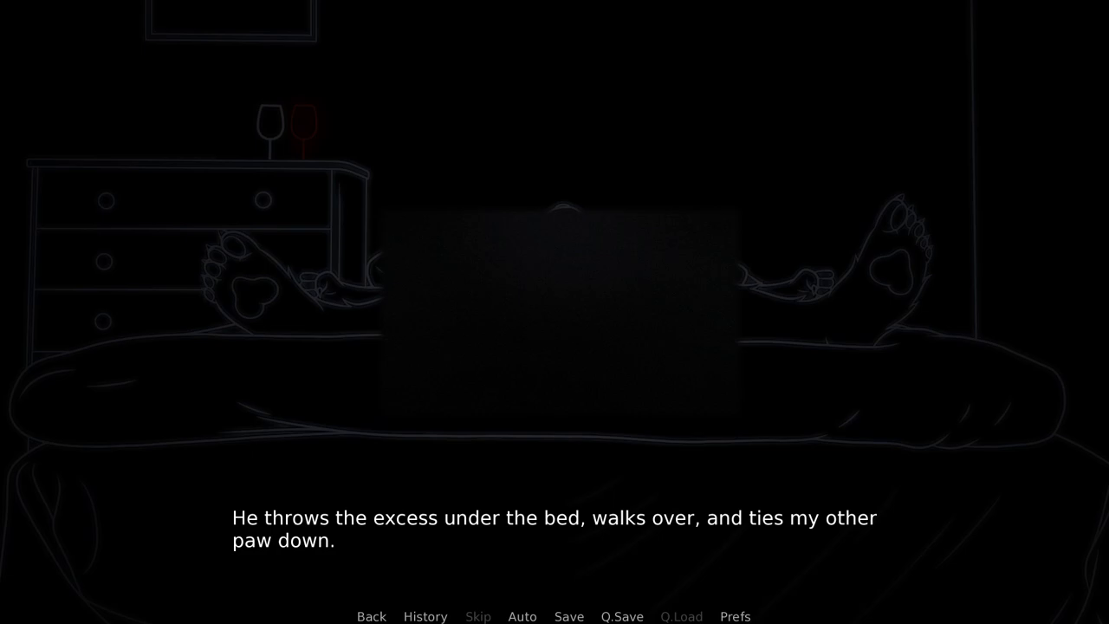
{"action": "left_click", "coordinate": [555, 347]}
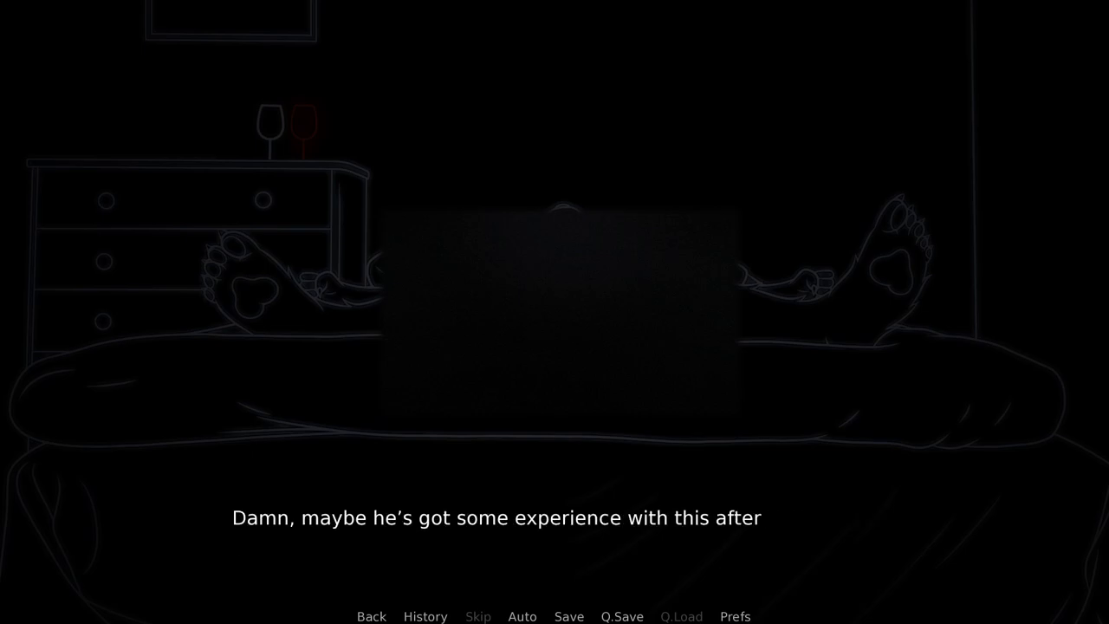
{"action": "left_click", "coordinate": [555, 347]}
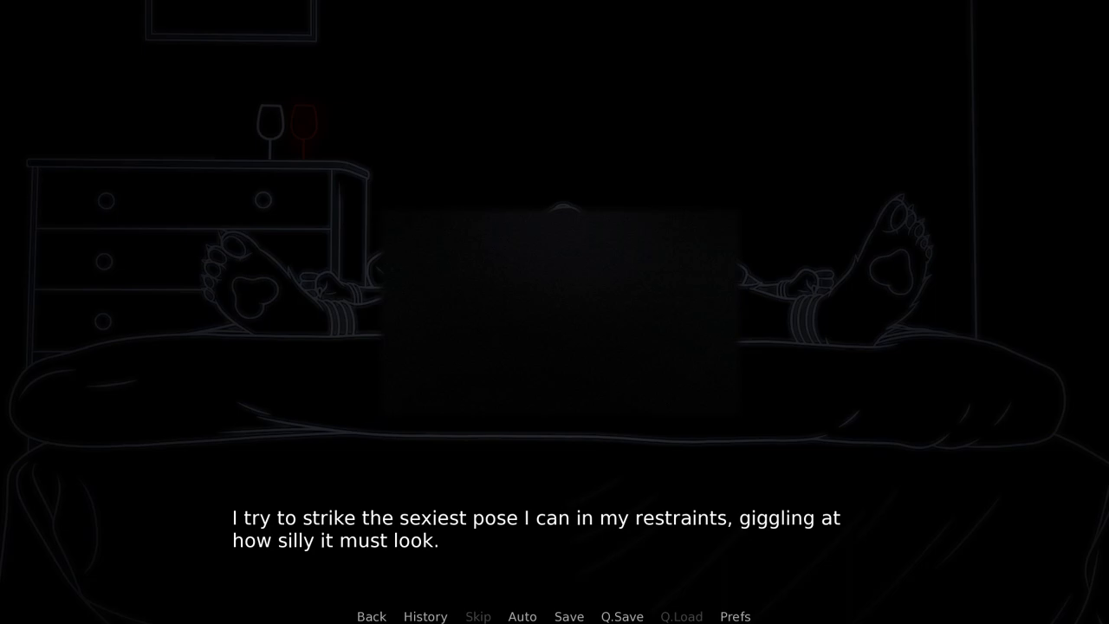
{"action": "left_click", "coordinate": [554, 347]}
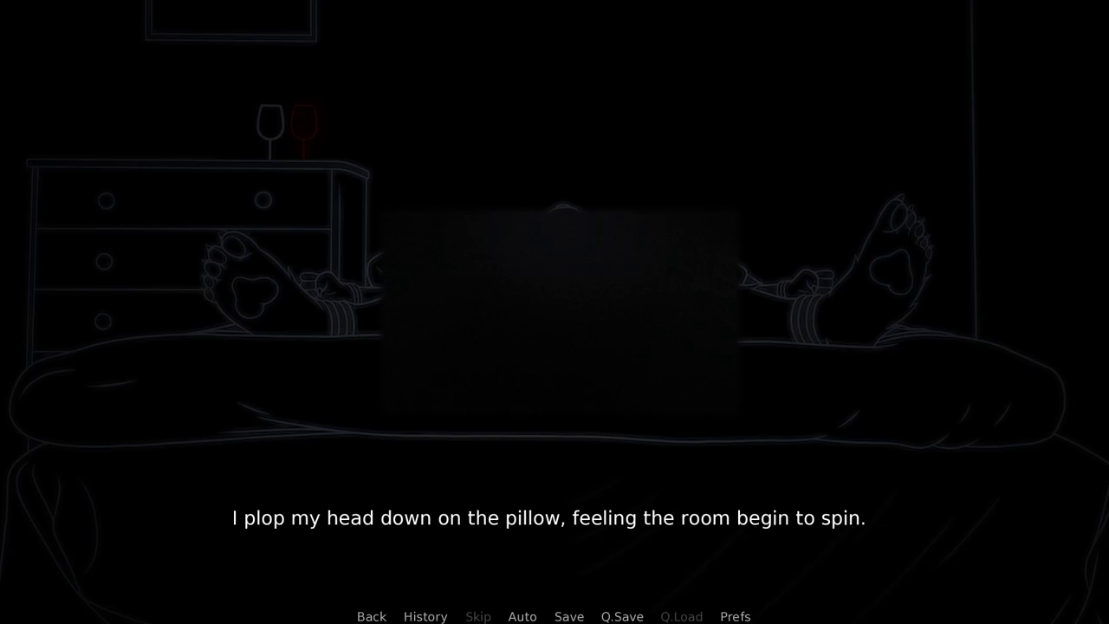
Read past the spinning room, the safeword question and the camera to Chester's slurred "What... are you..."
{"action": "left_click", "coordinate": [554, 347]}
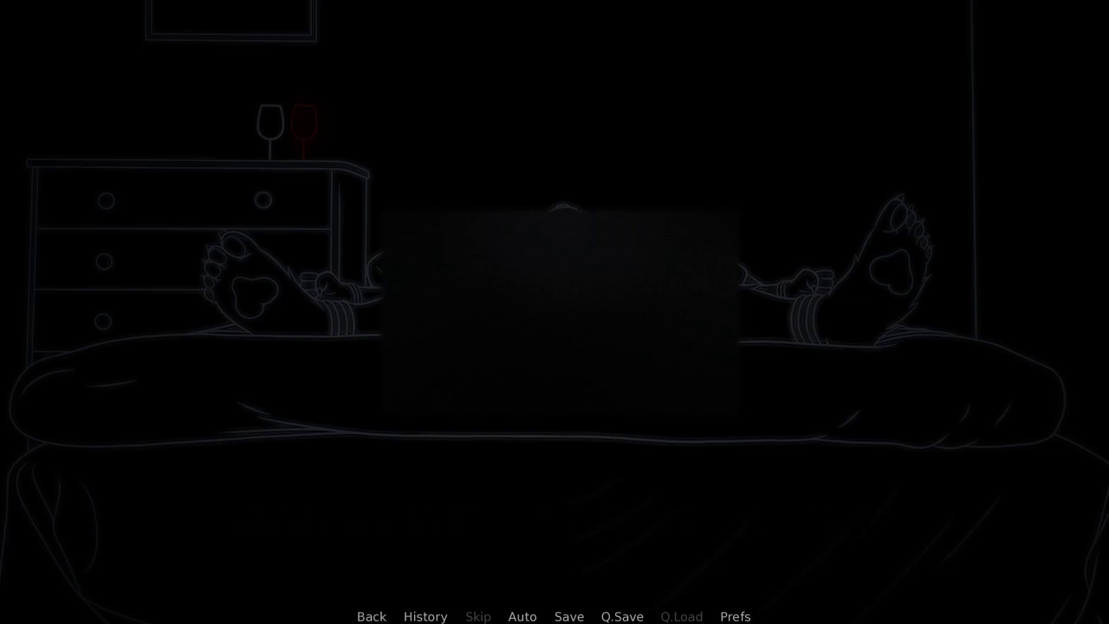
{"action": "left_click", "coordinate": [554, 346]}
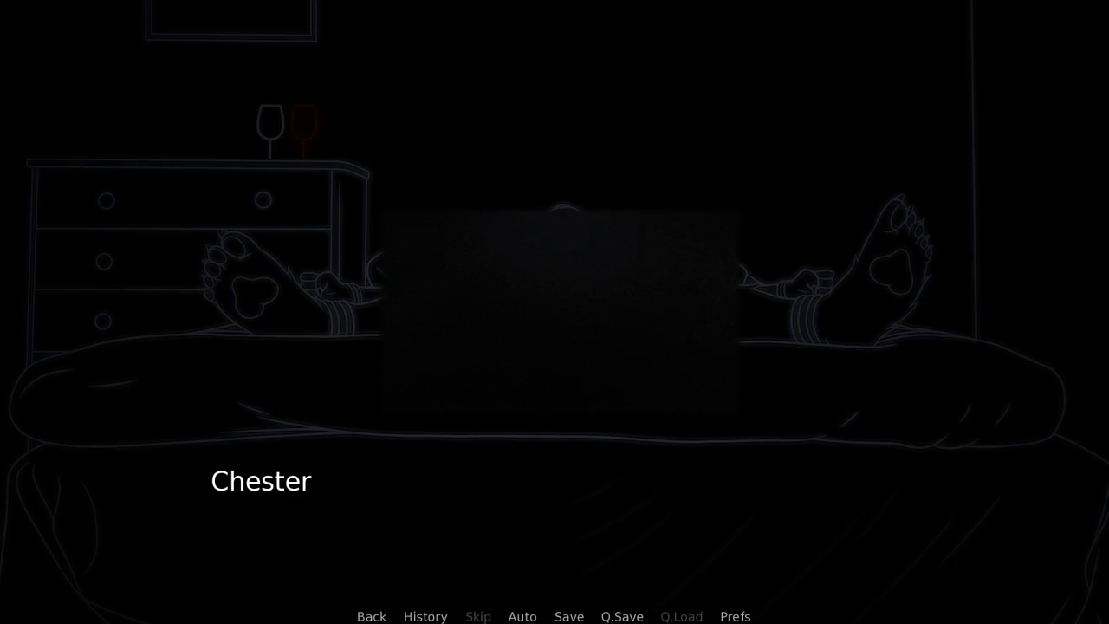
{"action": "left_click", "coordinate": [554, 347]}
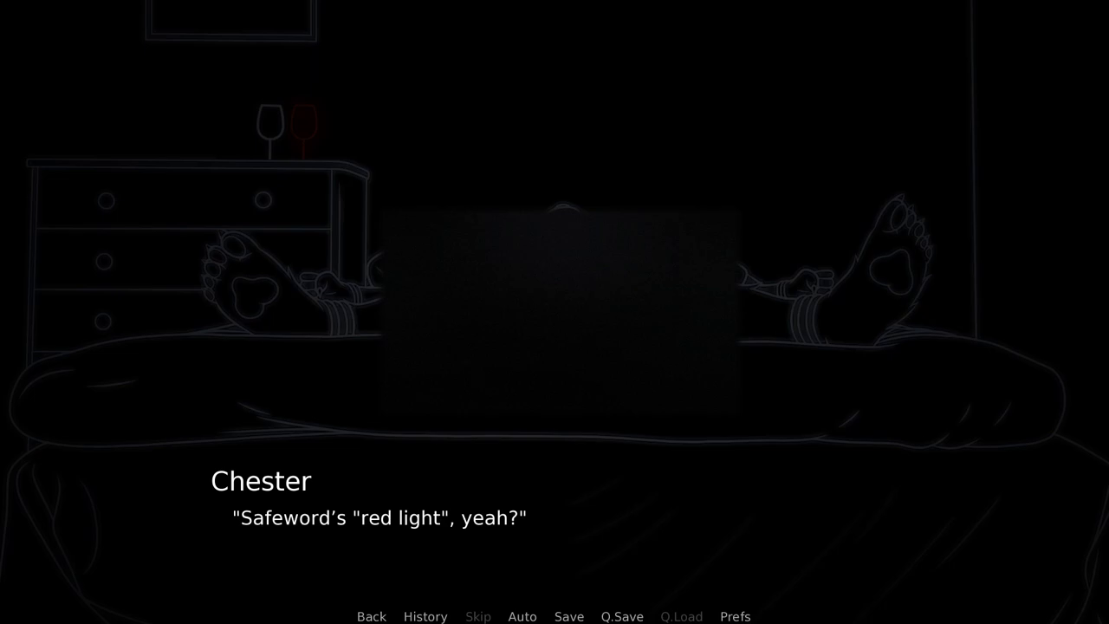
{"action": "left_click", "coordinate": [554, 346]}
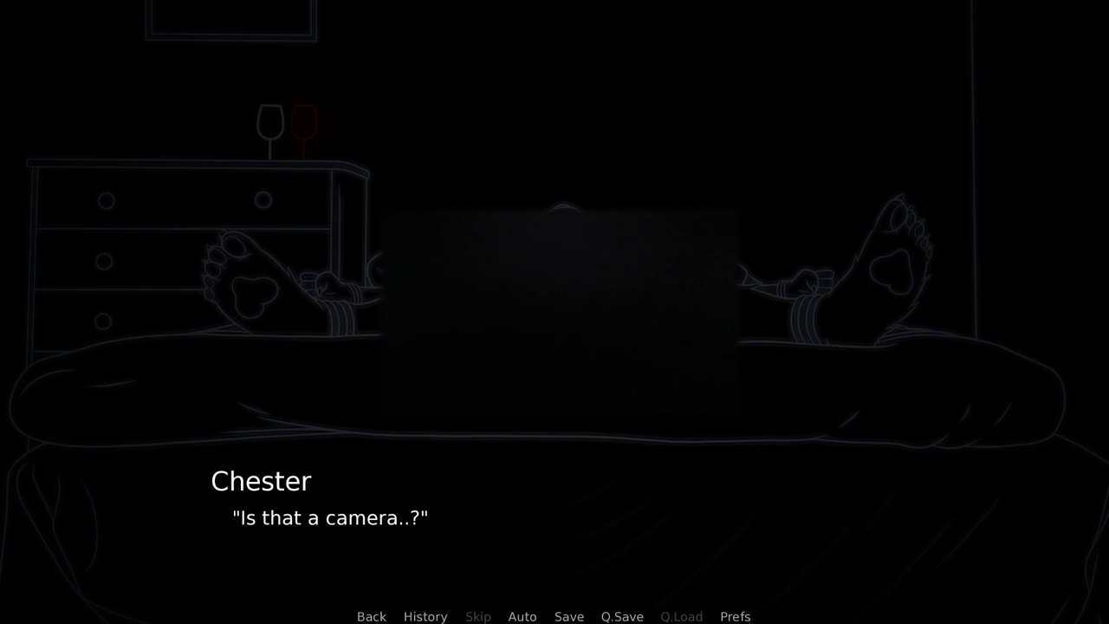
{"action": "left_click", "coordinate": [555, 346]}
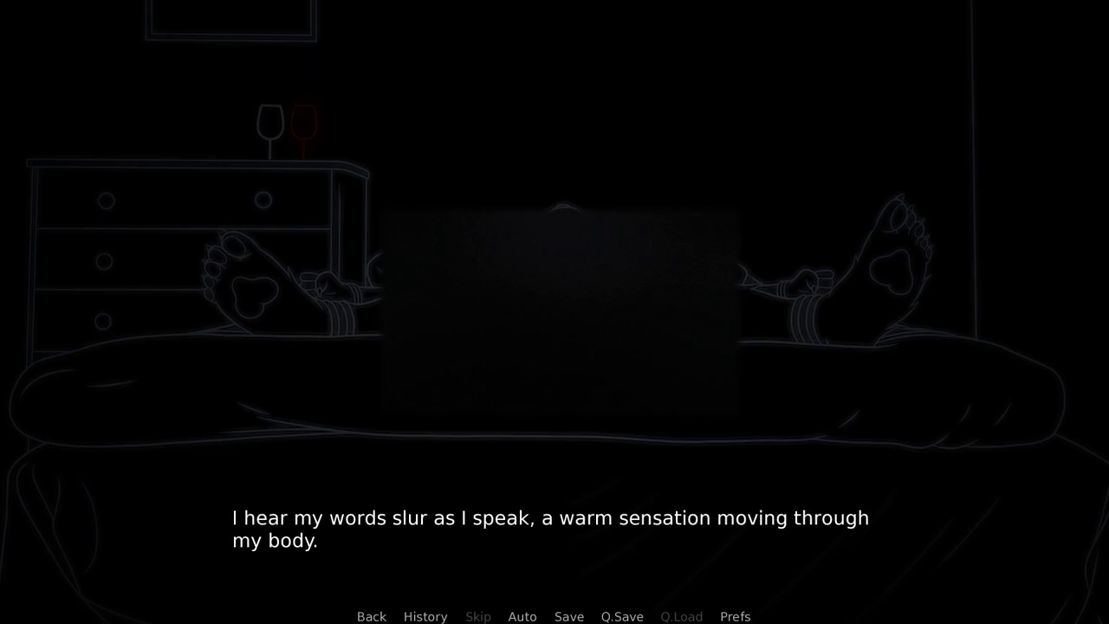
{"action": "left_click", "coordinate": [555, 346]}
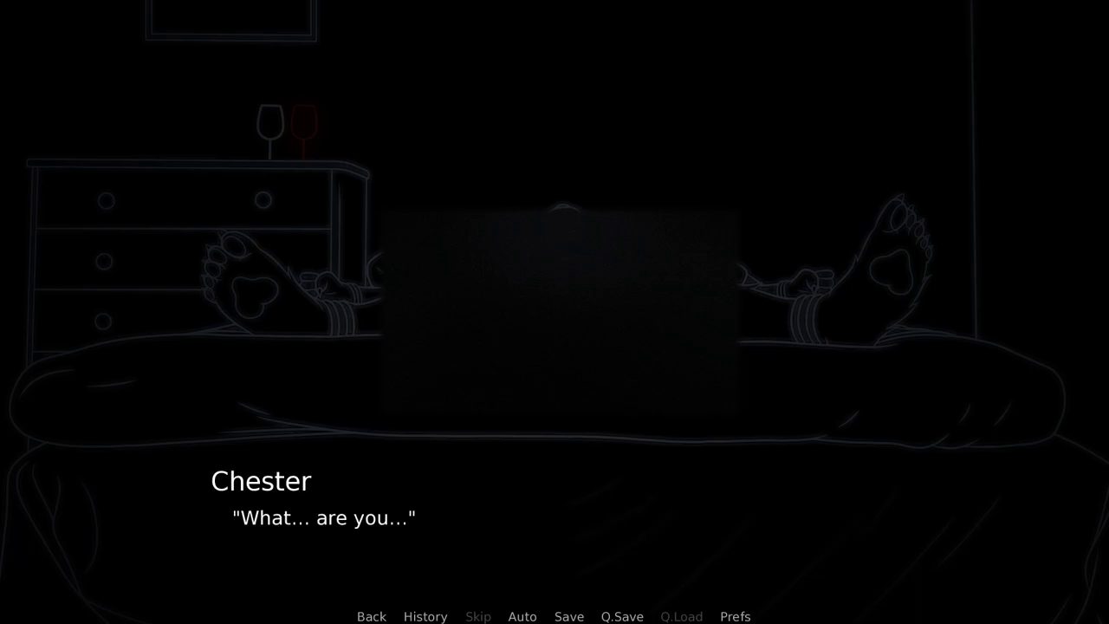
Read on through the fox climbing on top to Chester's slurred "r-red... ligh-...", then open the save slots
{"action": "left_click", "coordinate": [555, 346]}
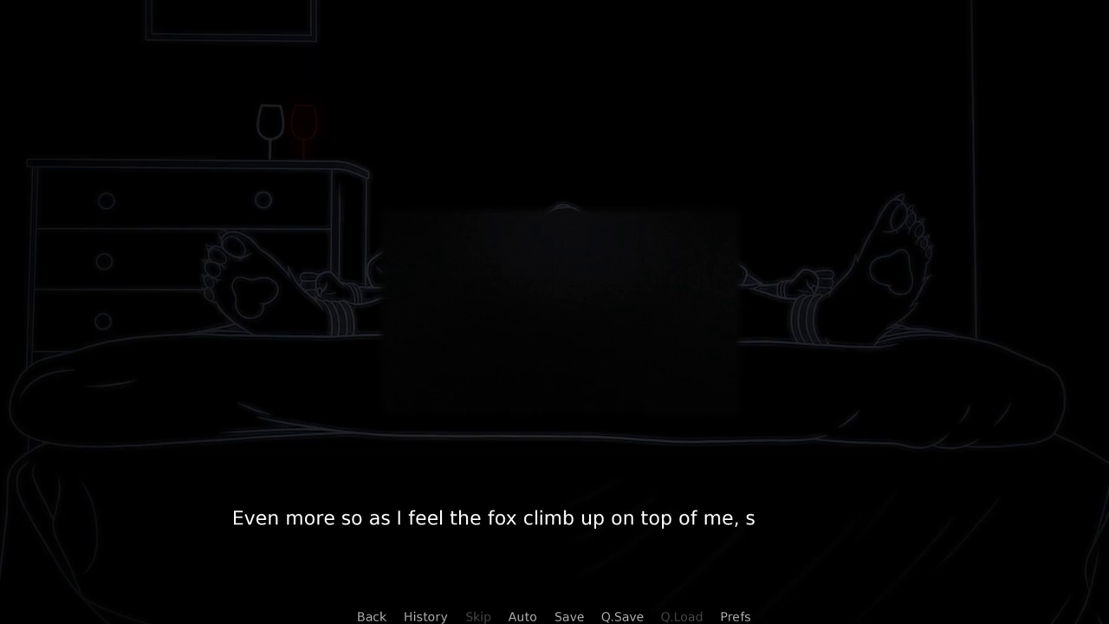
{"action": "left_click", "coordinate": [554, 347]}
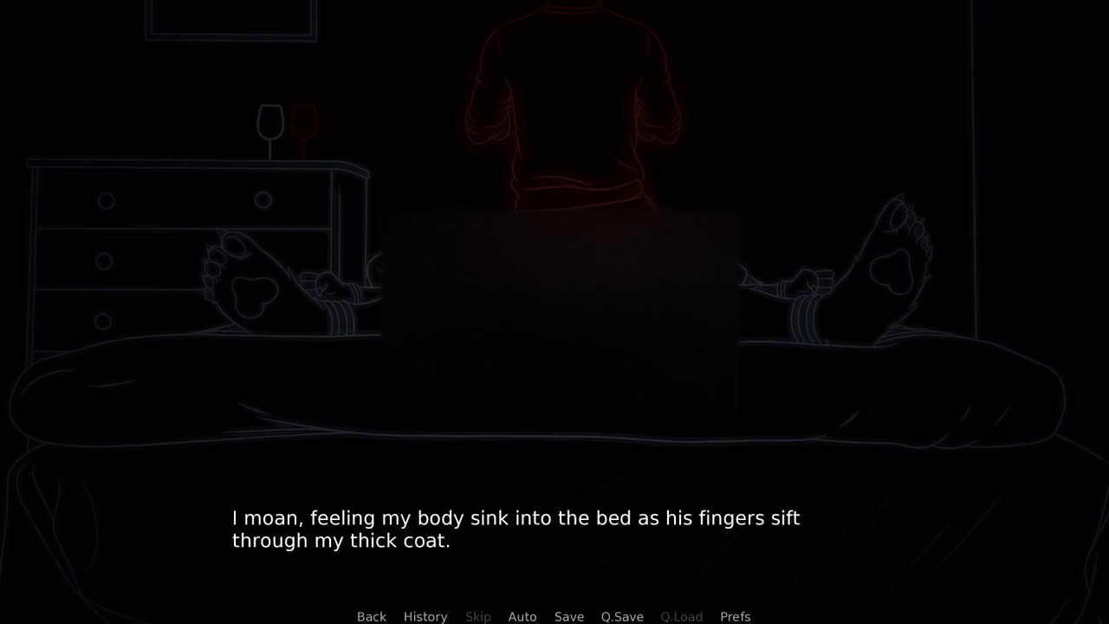
{"action": "left_click", "coordinate": [555, 347]}
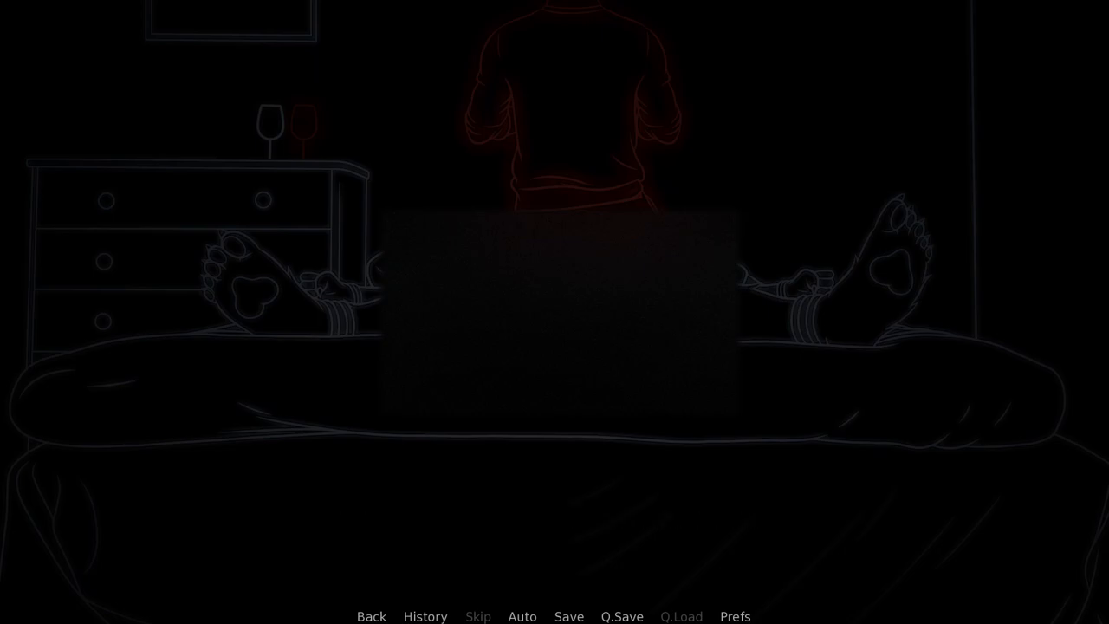
{"action": "left_click", "coordinate": [554, 346]}
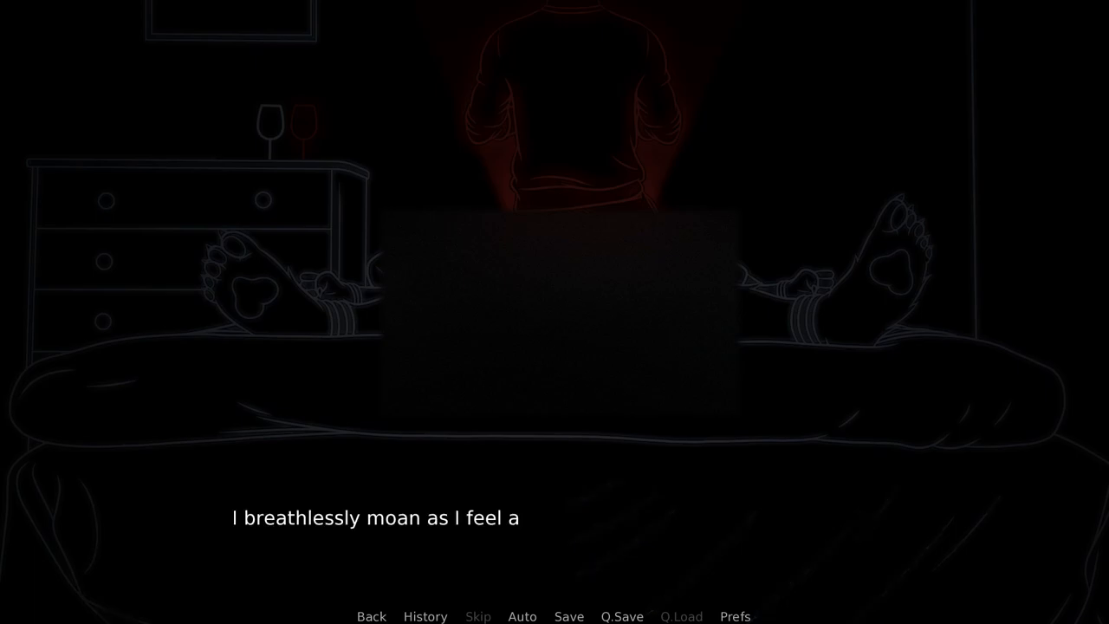
{"action": "left_click", "coordinate": [555, 346]}
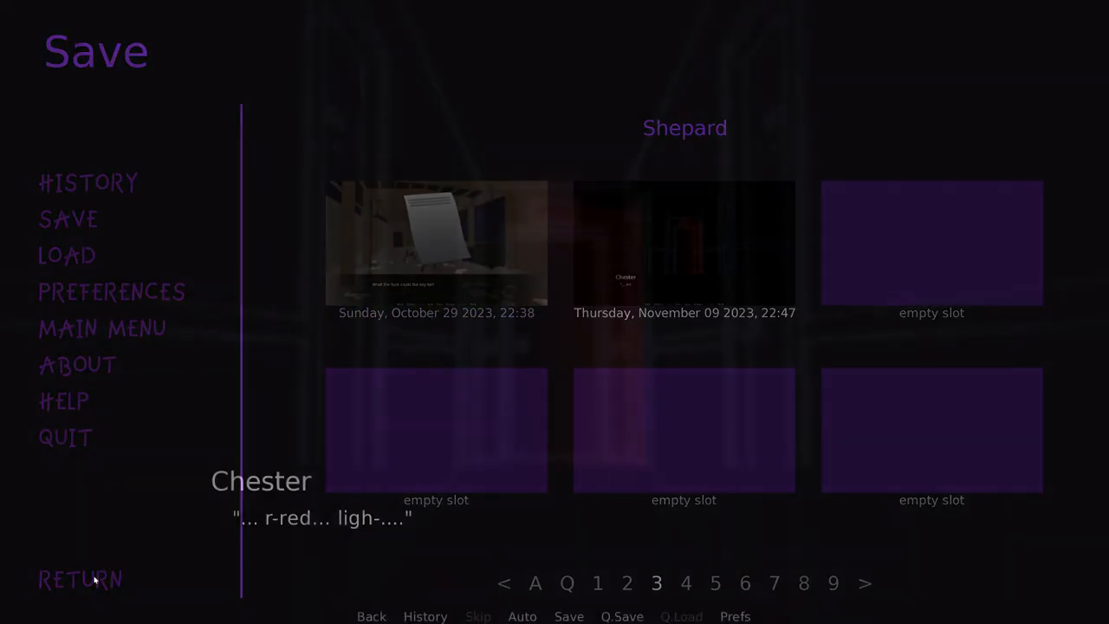
Close the Save screen and move on to the 57 Park Road hallway scene
{"action": "left_click", "coordinate": [80, 579]}
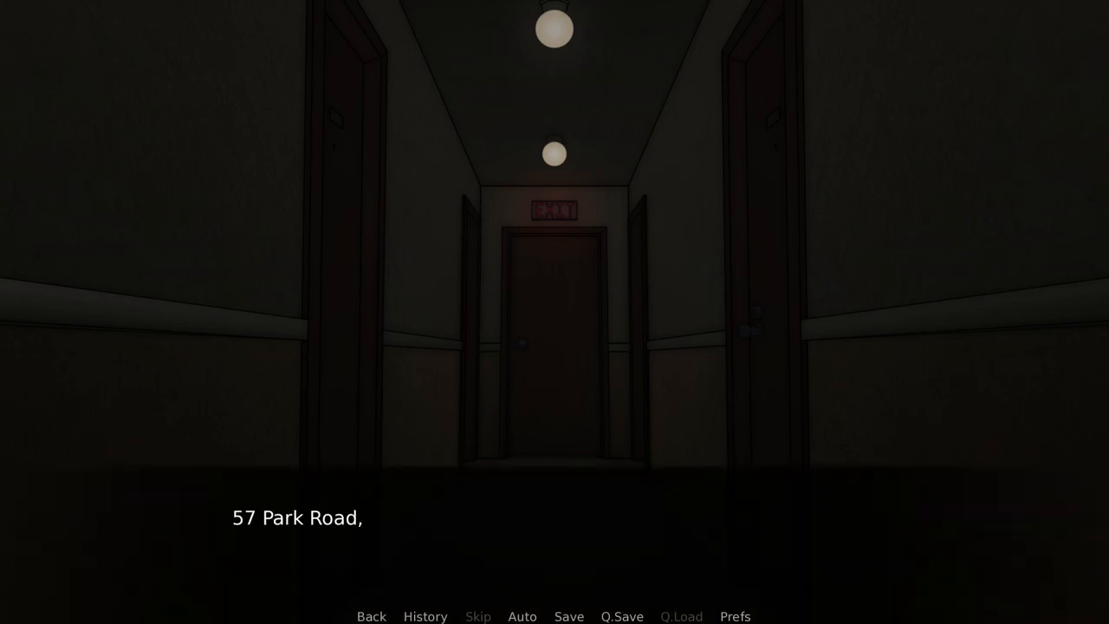
Advance through the apartment to the bedroom backpack line
{"action": "left_click", "coordinate": [555, 346]}
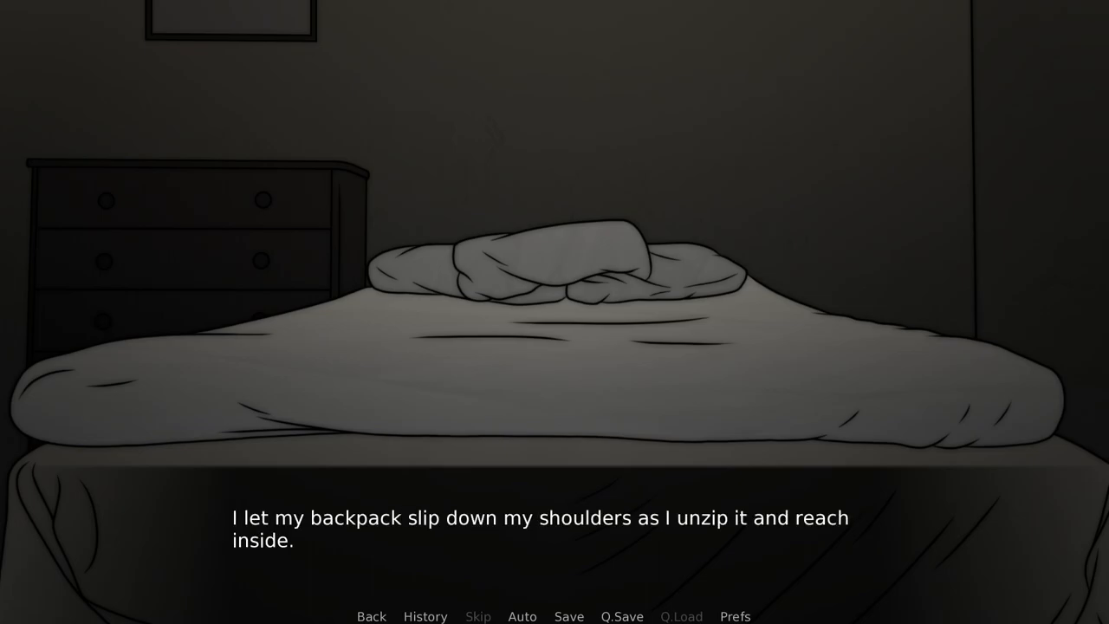
Read past the nose-holes narration, then confirm overwriting an existing save slot
{"action": "left_click", "coordinate": [555, 347]}
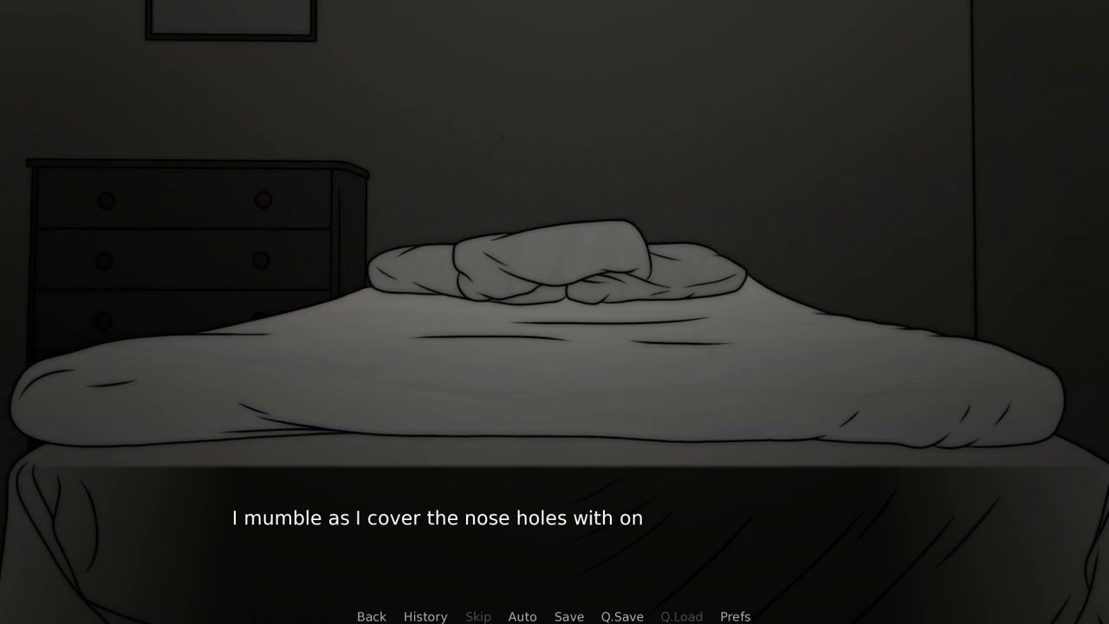
{"action": "left_click", "coordinate": [554, 517]}
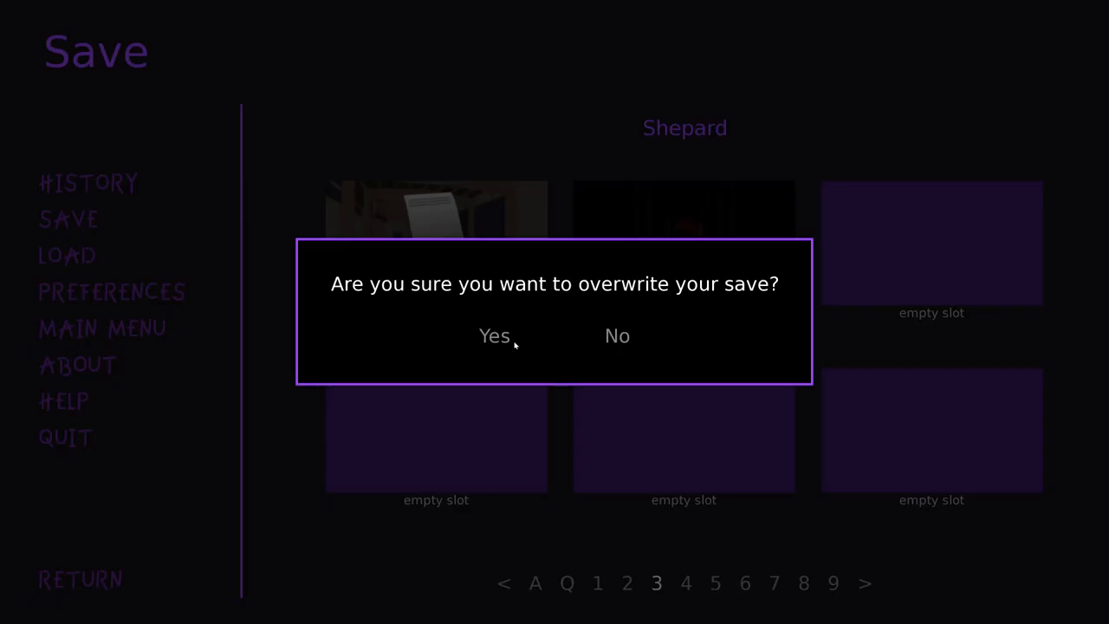
{"action": "left_click", "coordinate": [493, 336]}
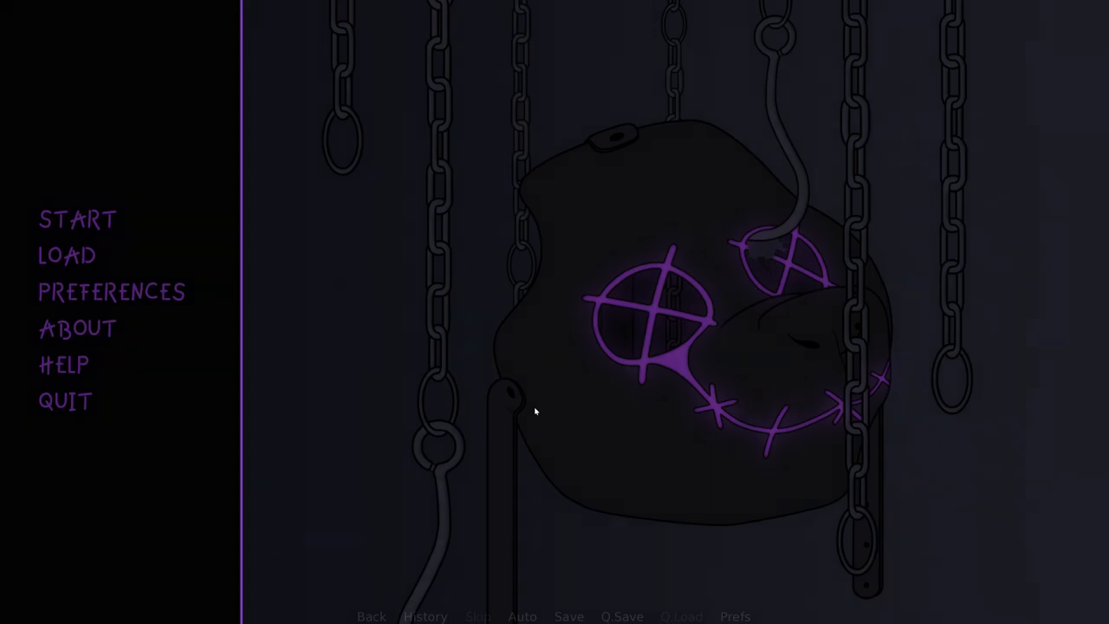